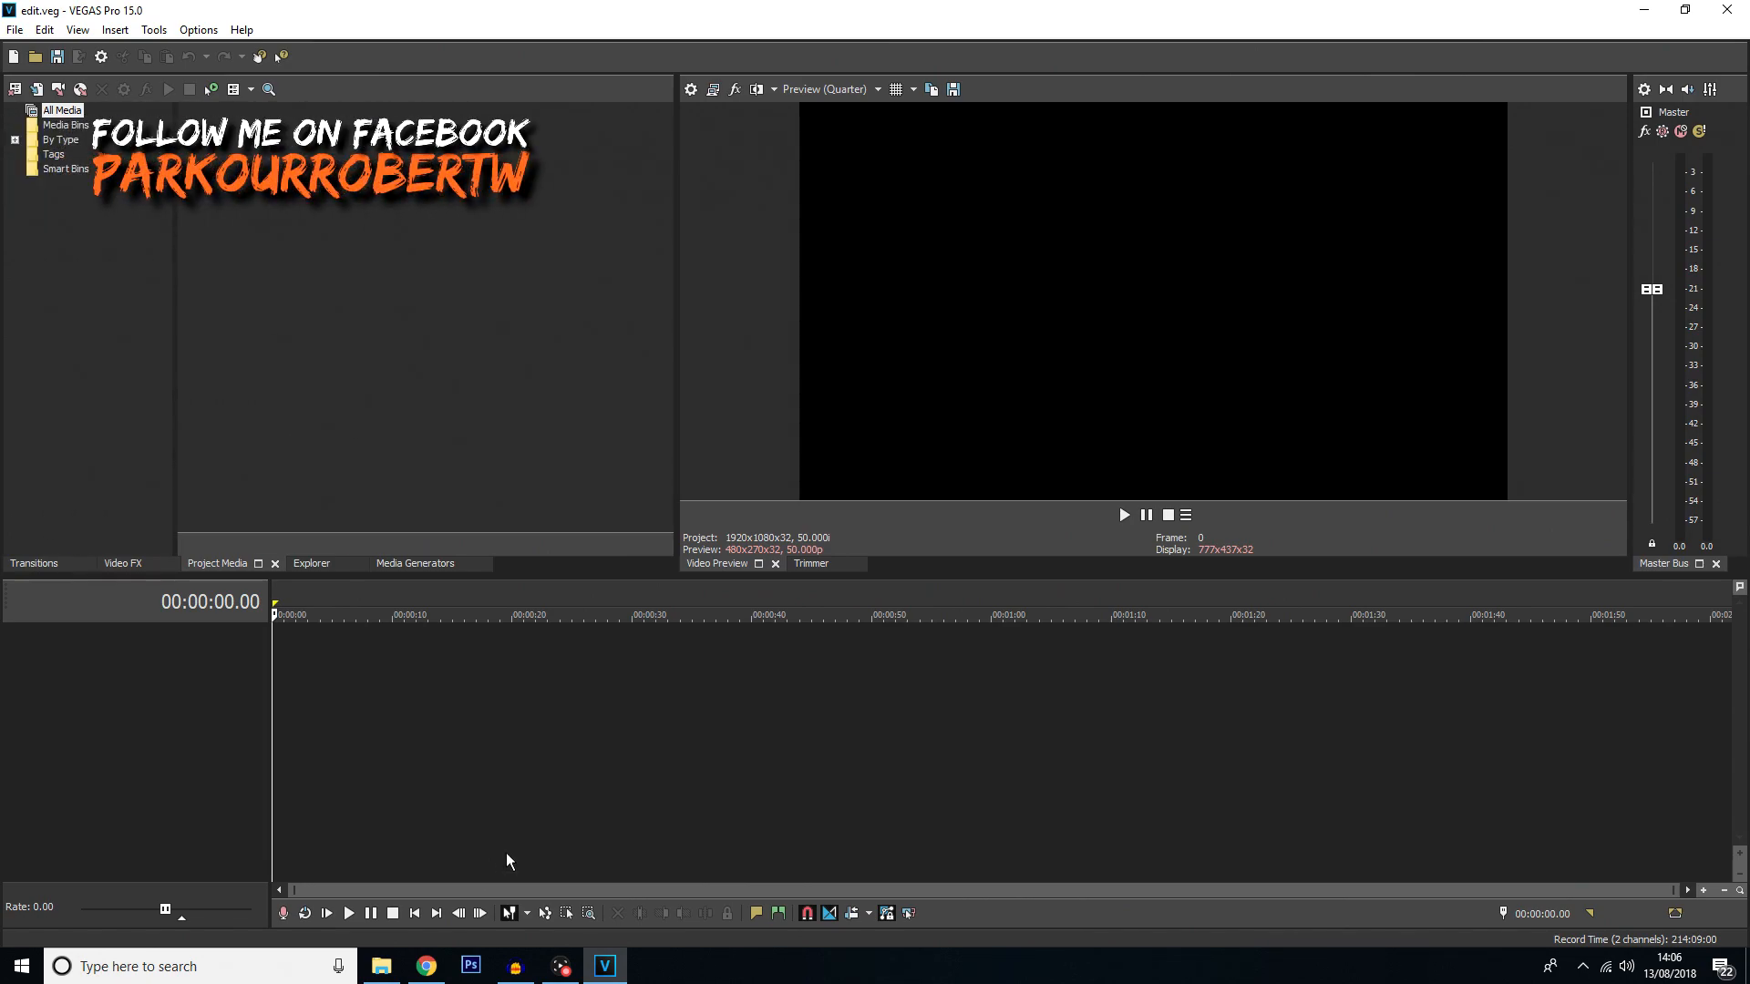
mouse_move(470, 815)
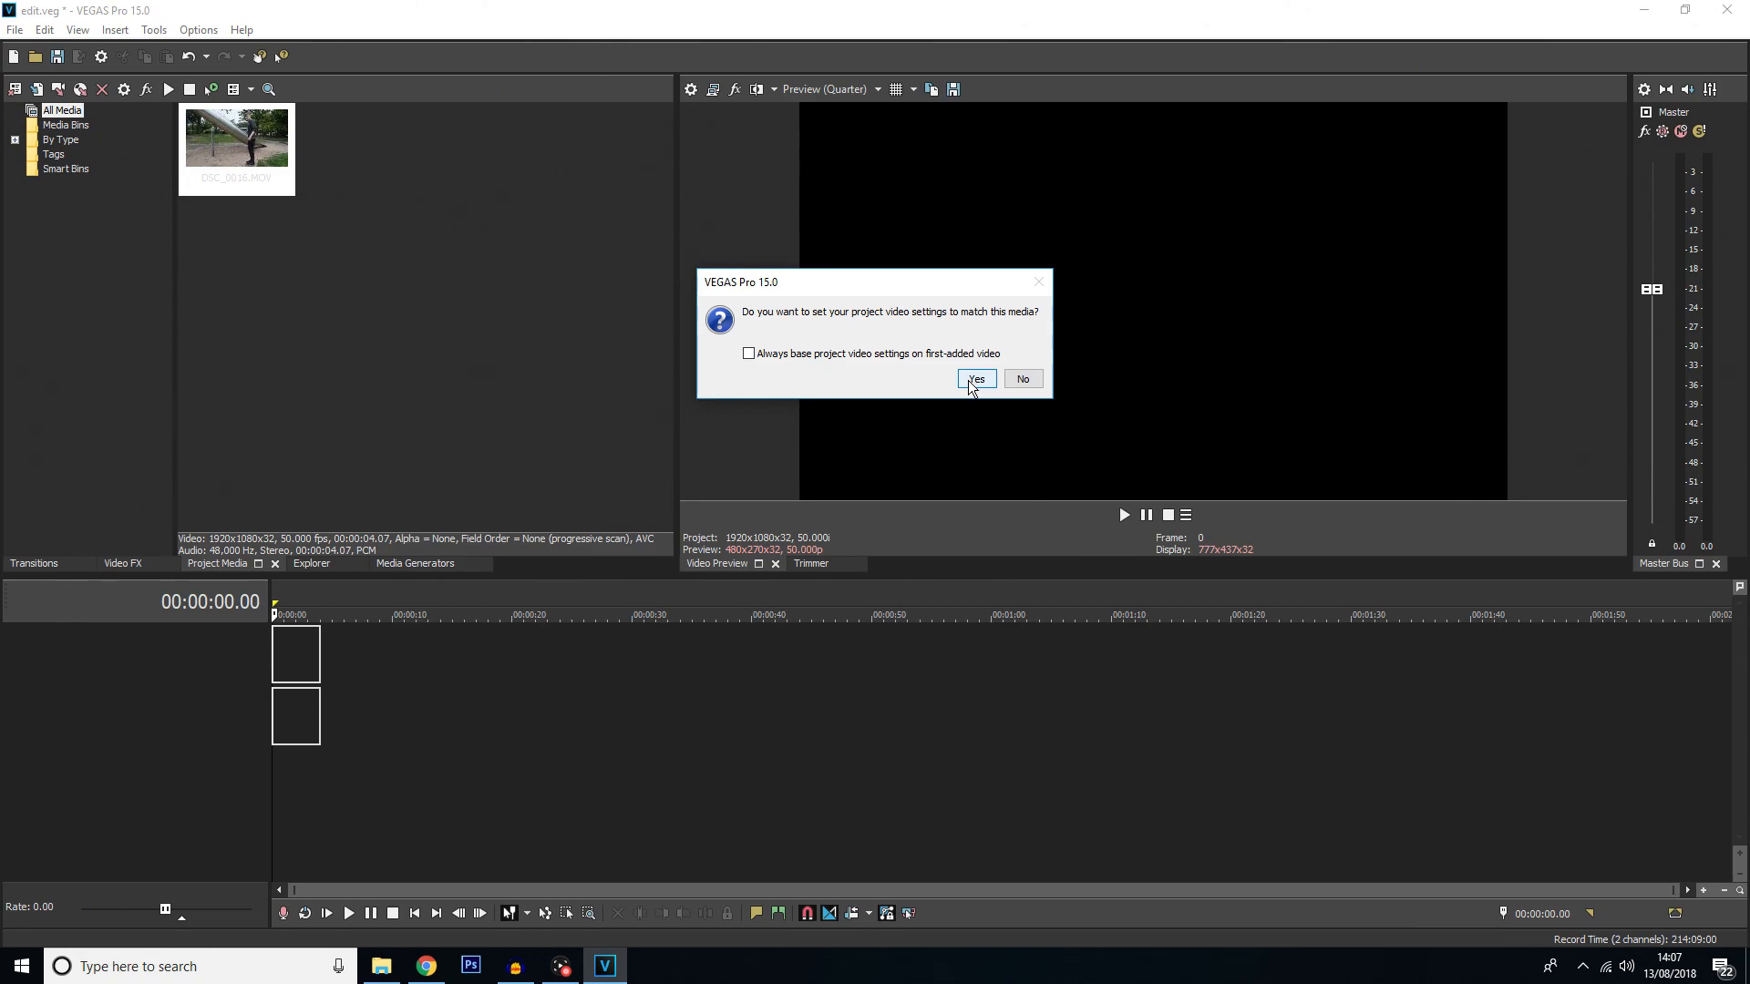
Confirm matching the project video settings to the imported DSC_0016 clip.
left_click(975, 379)
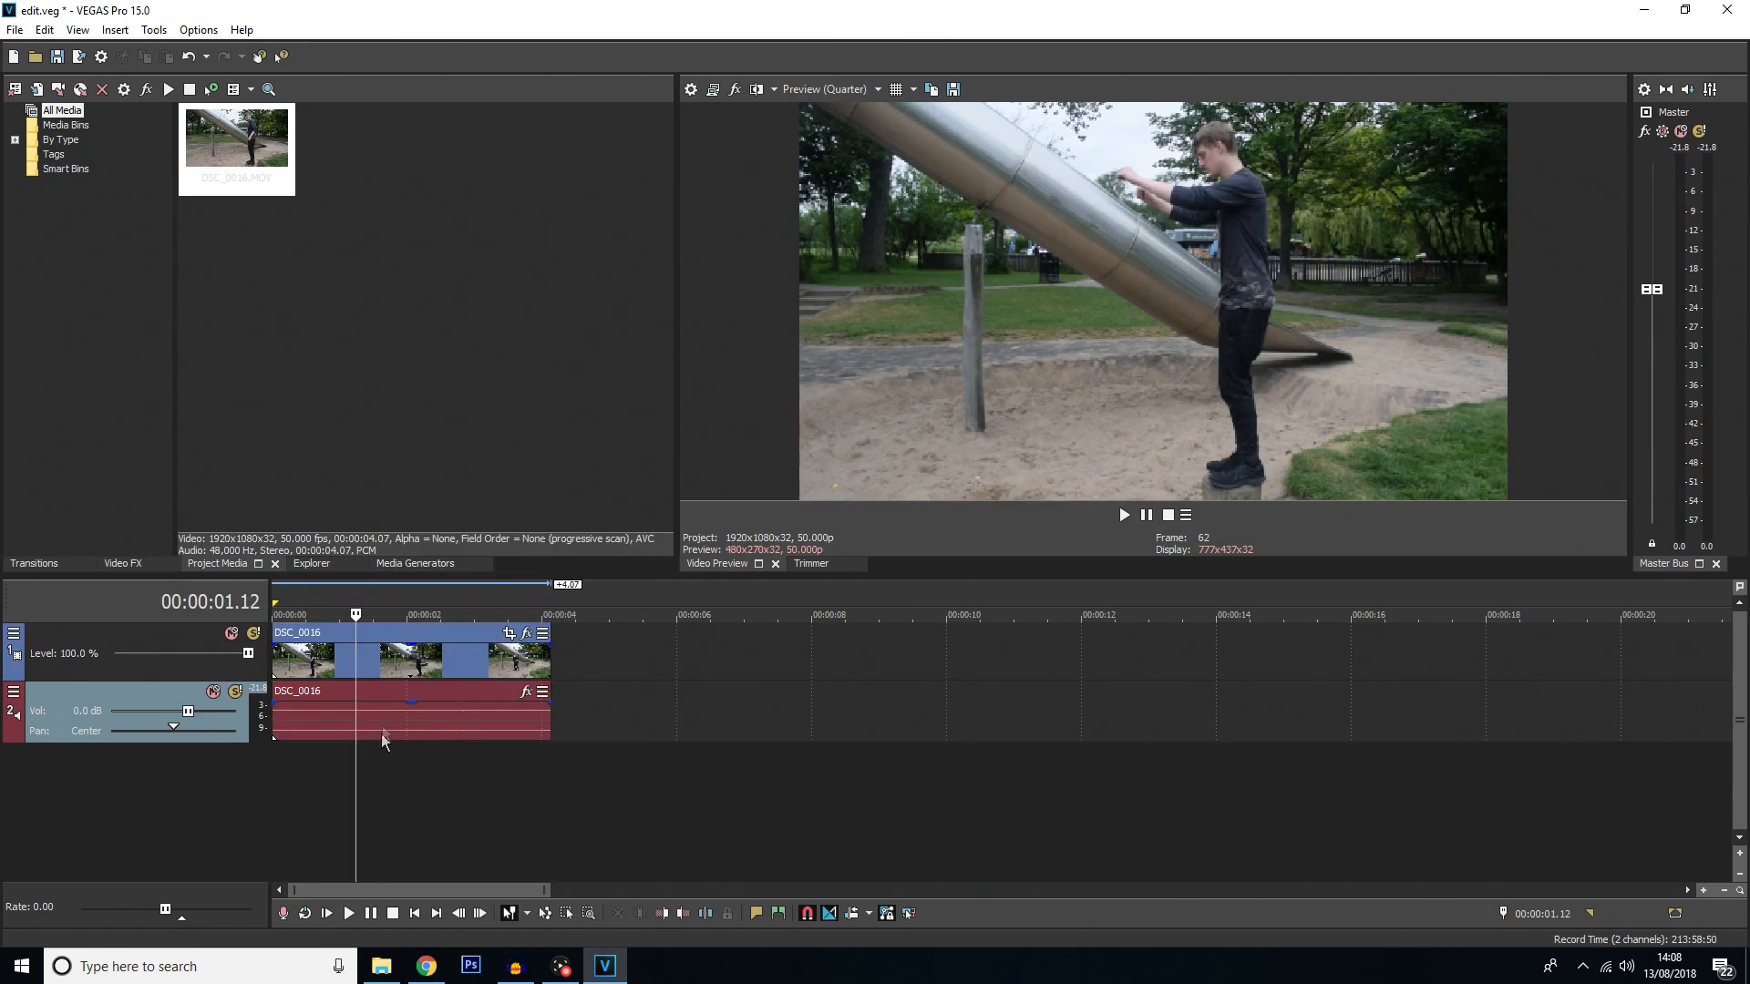
mouse_move(391, 664)
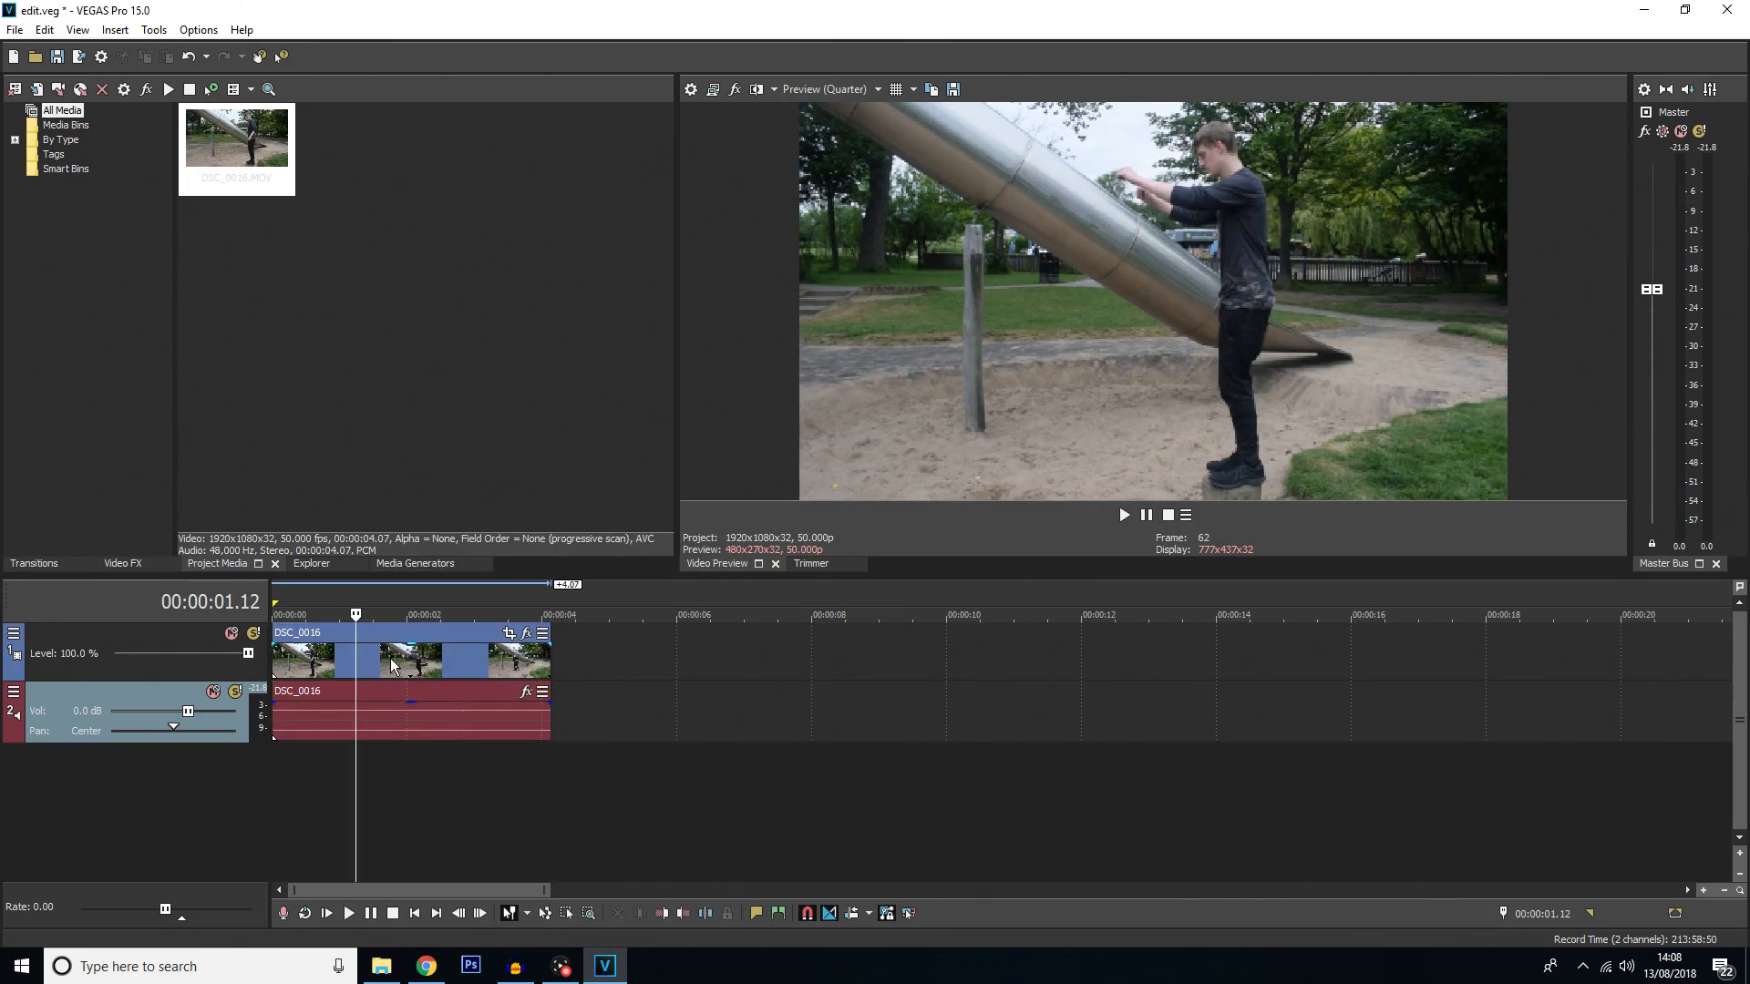
Reverse the DSC_0016 video event, creating a reversed subclip in Project Media.
right_click(394, 665)
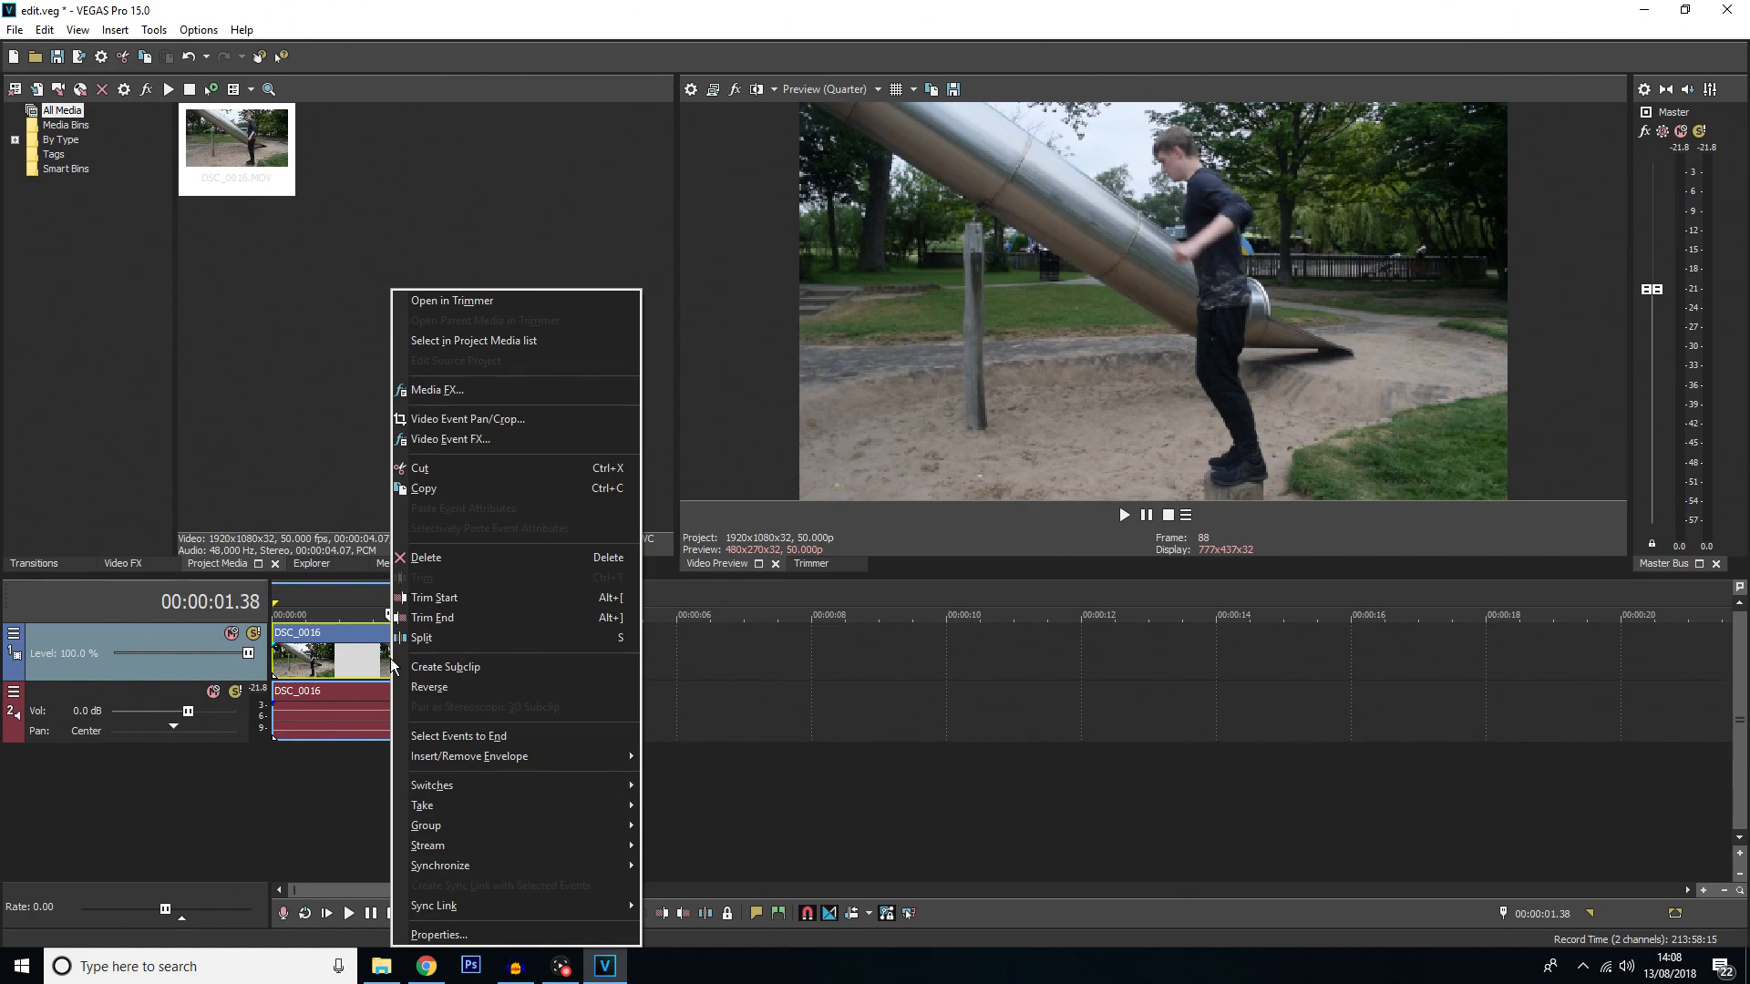
mouse_move(430, 687)
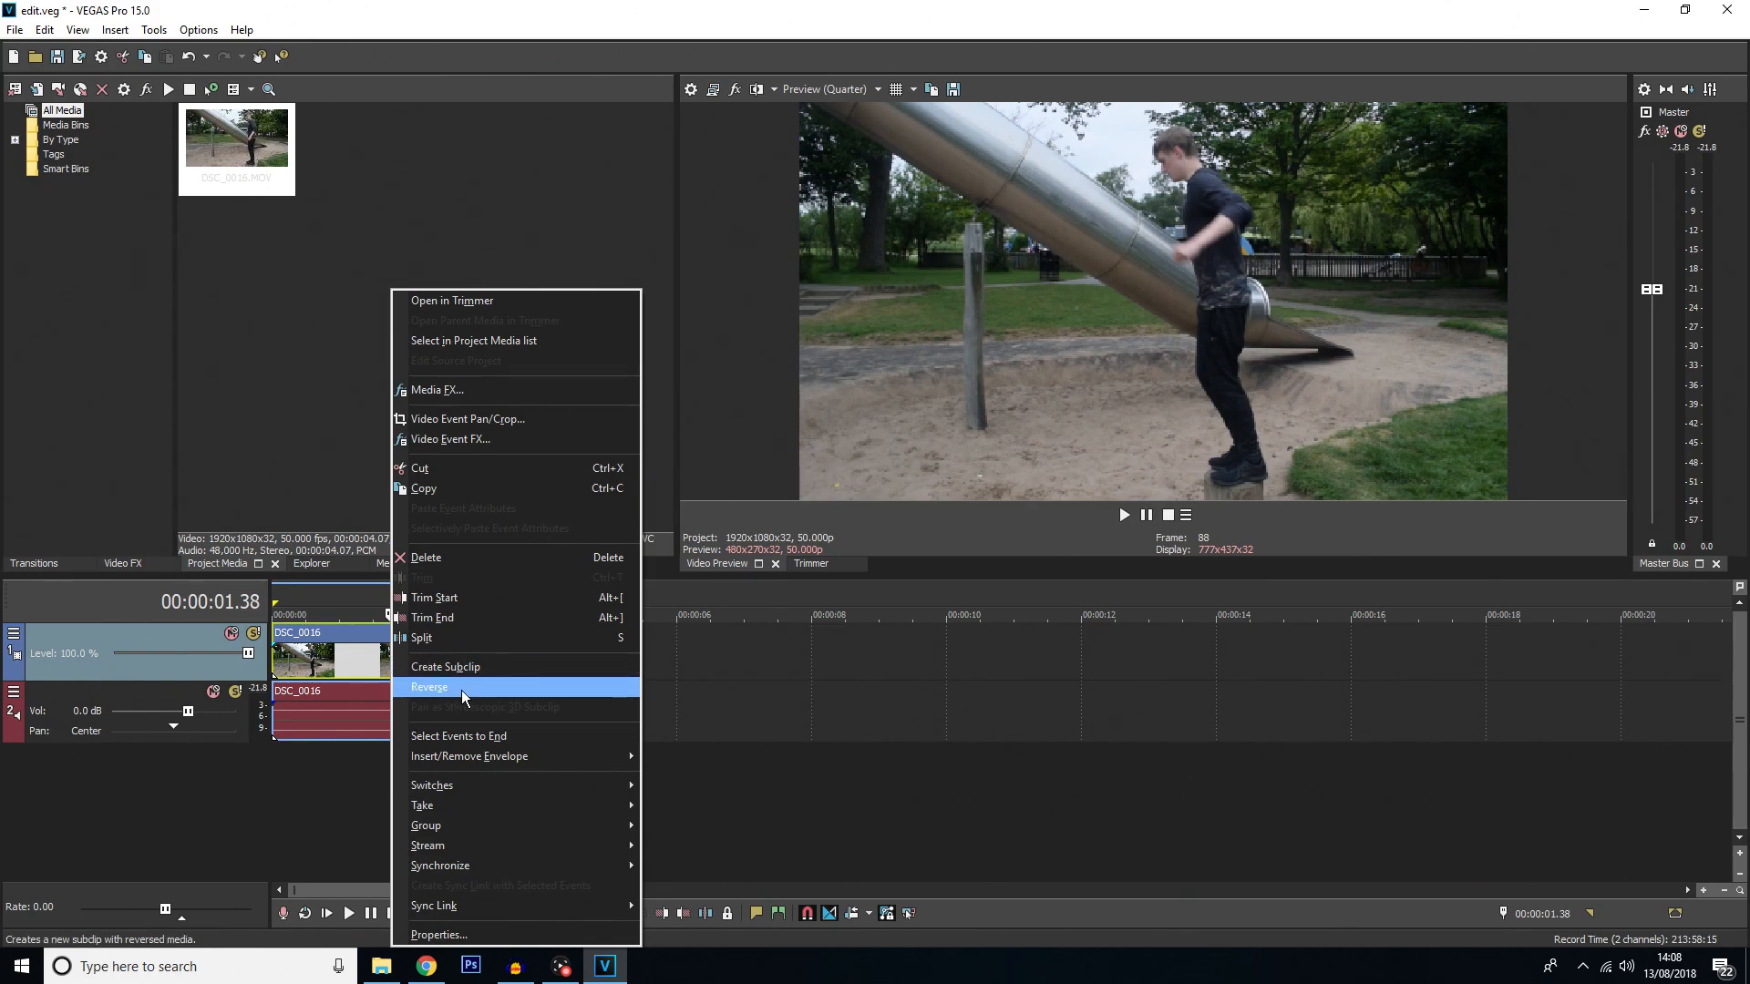
left_click(429, 685)
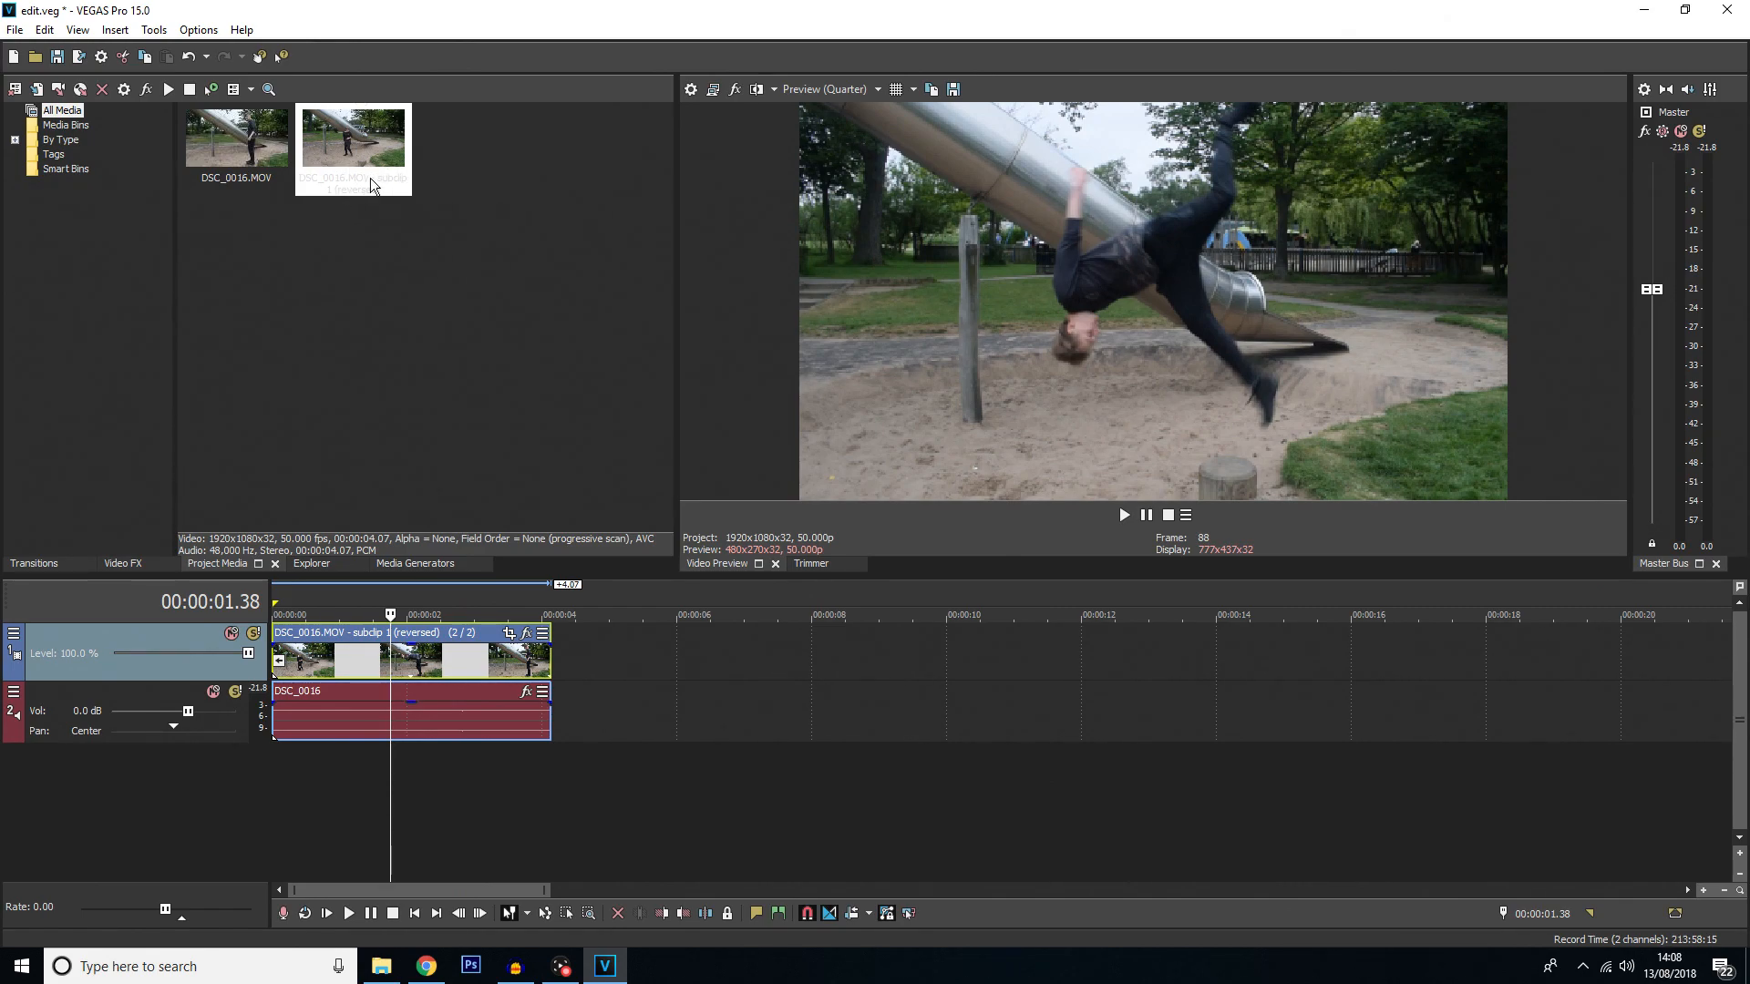
mouse_move(255, 163)
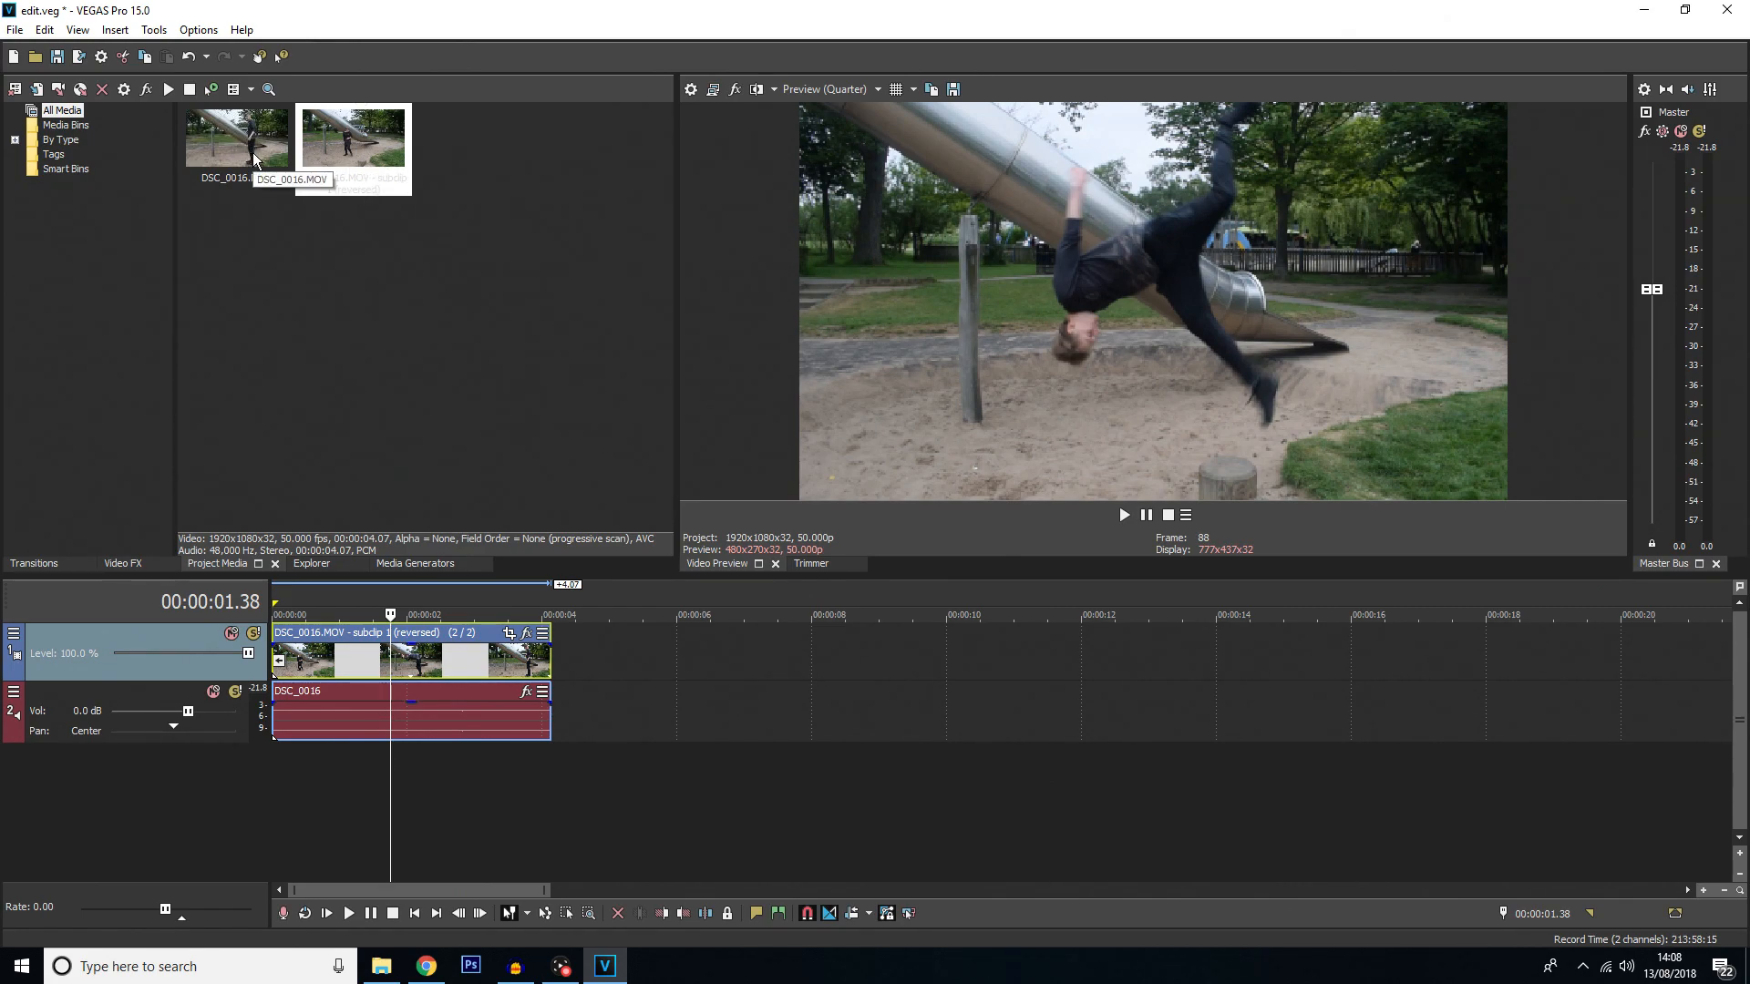